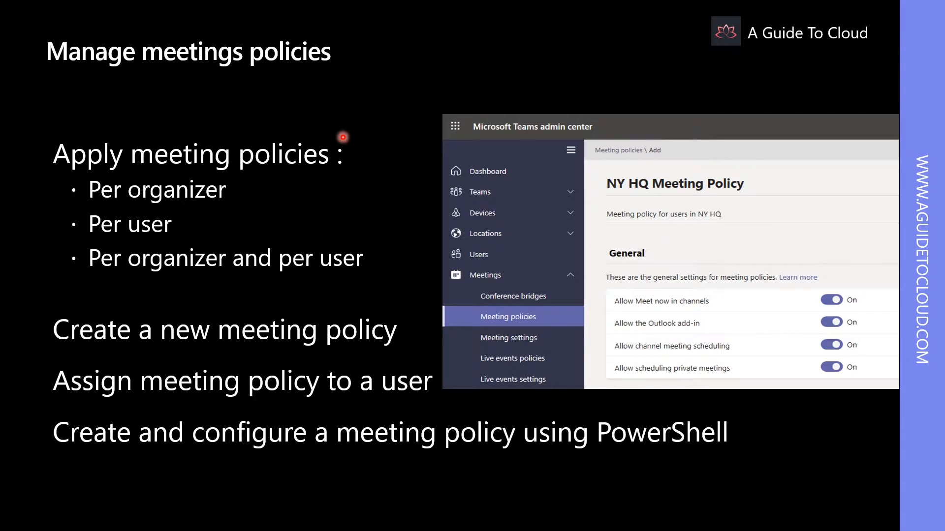
pyautogui.moveTo(177, 301)
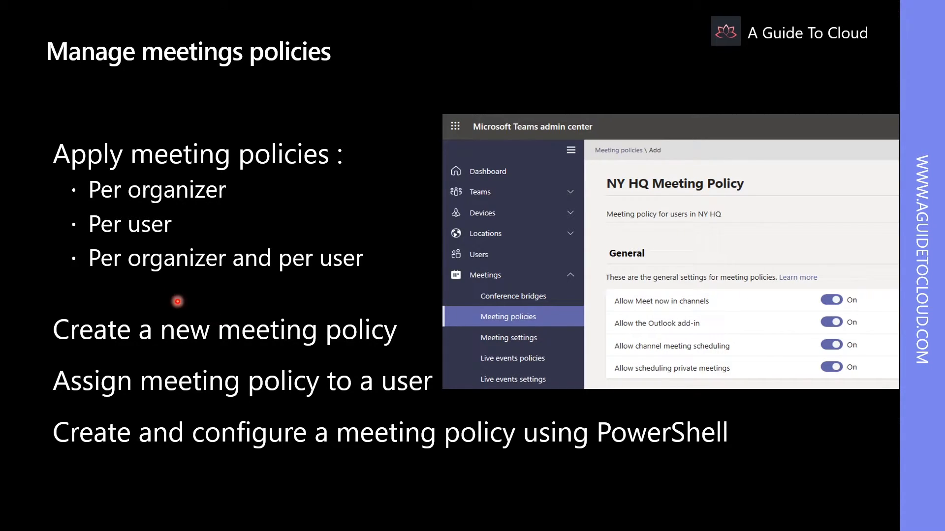
pyautogui.moveTo(307, 325)
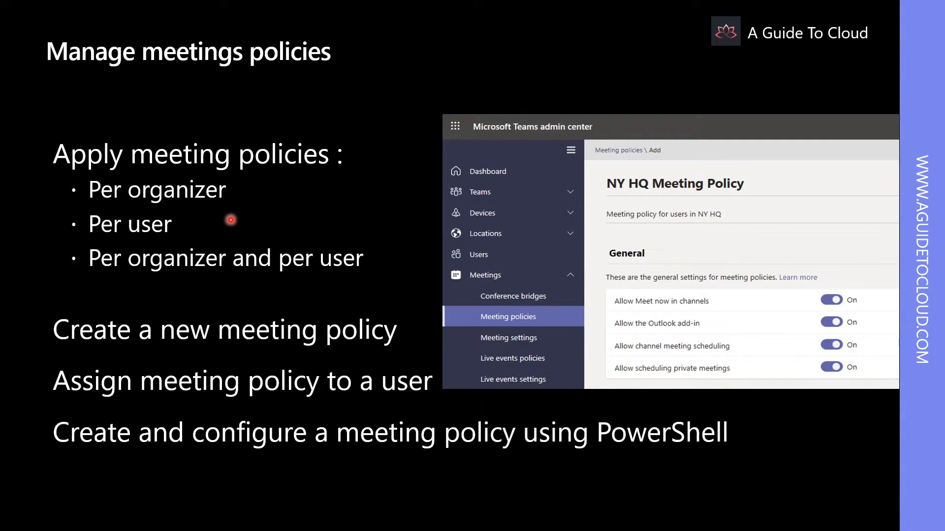
pyautogui.moveTo(219, 234)
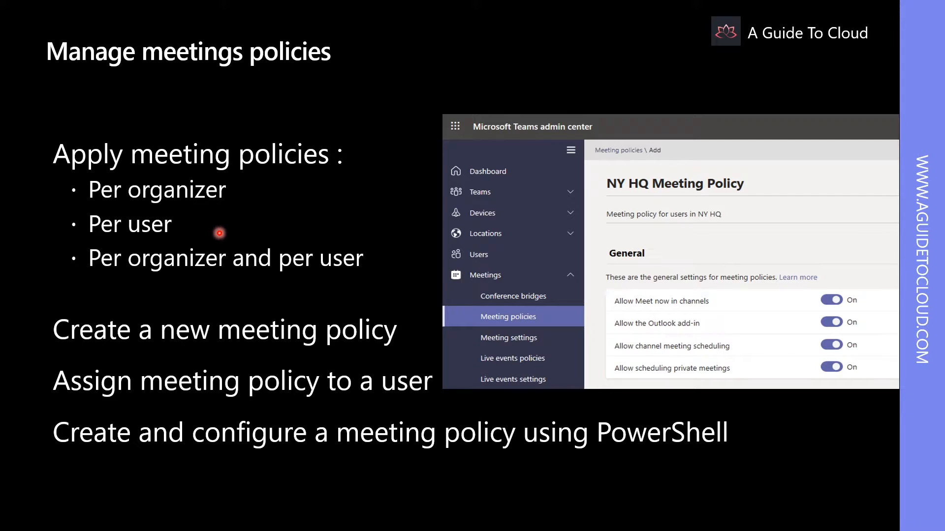
pyautogui.moveTo(266, 270)
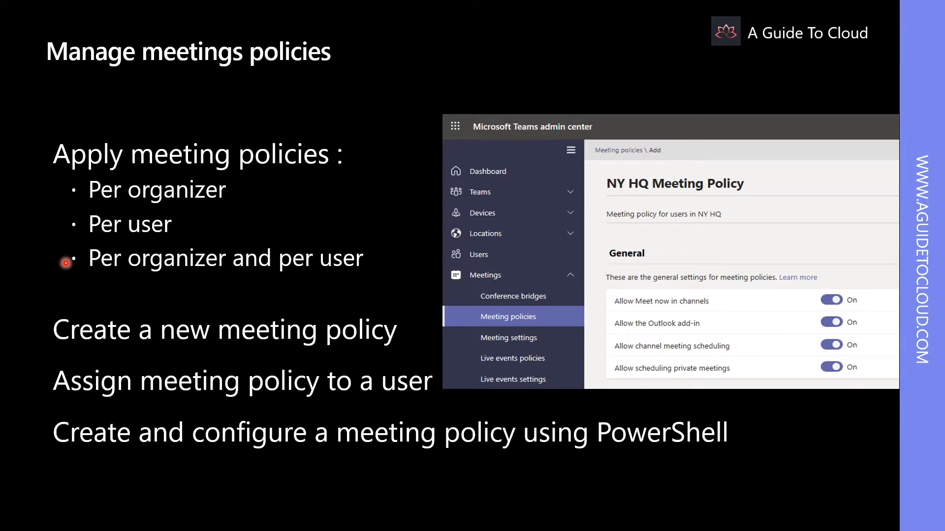
pyautogui.moveTo(339, 346)
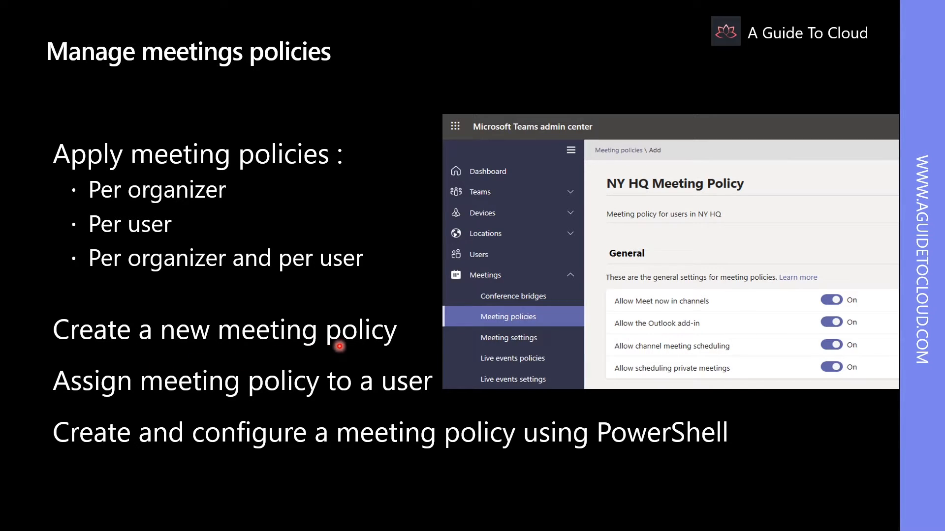
pyautogui.moveTo(328, 361)
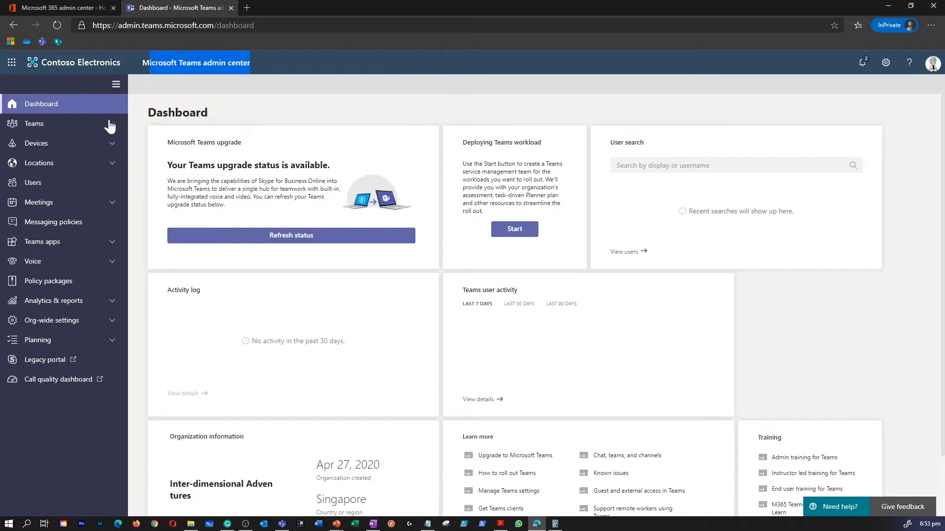
pyautogui.moveTo(86, 213)
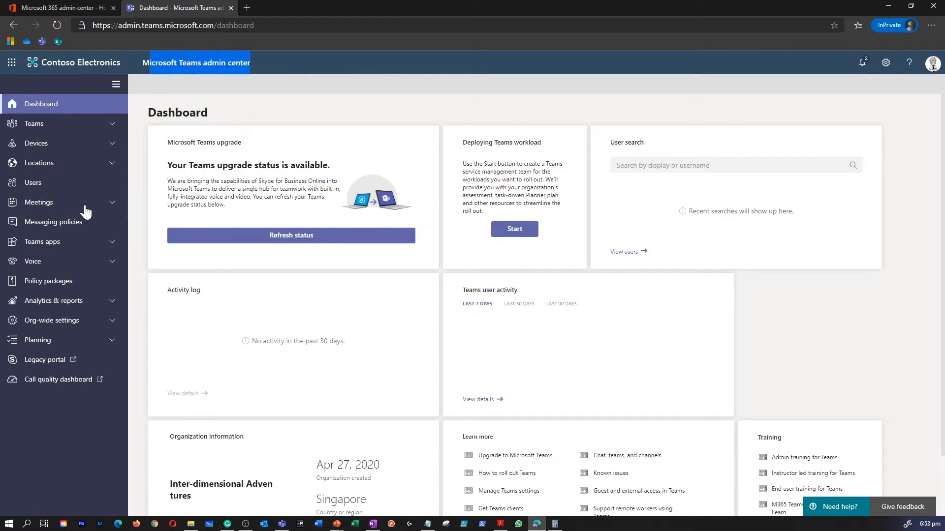
# - Start a blank new meeting policy from the Meeting policies list under Meetings
pyautogui.click(38, 201)
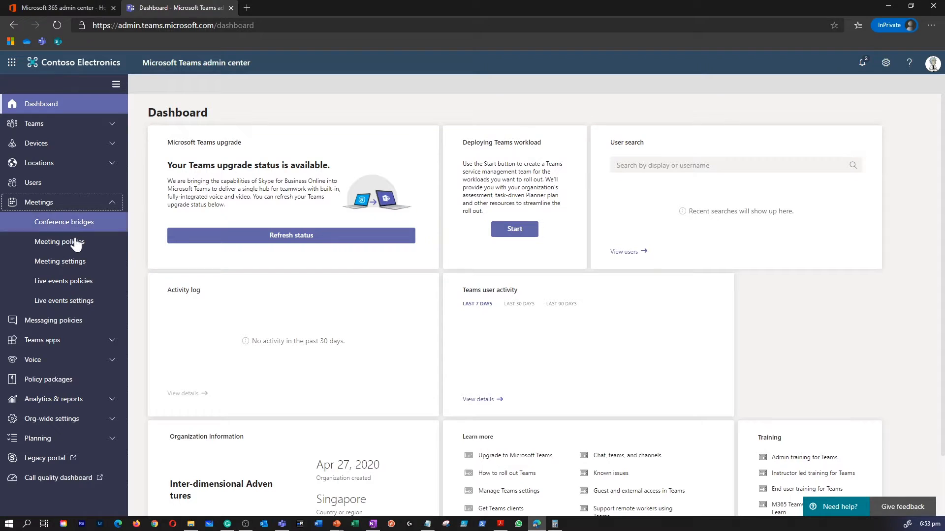
pyautogui.click(59, 242)
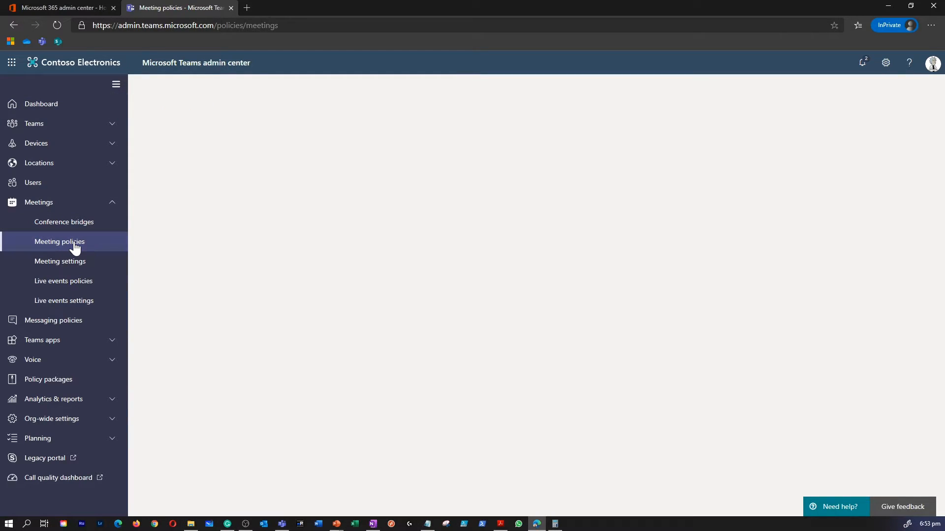
pyautogui.click(59, 242)
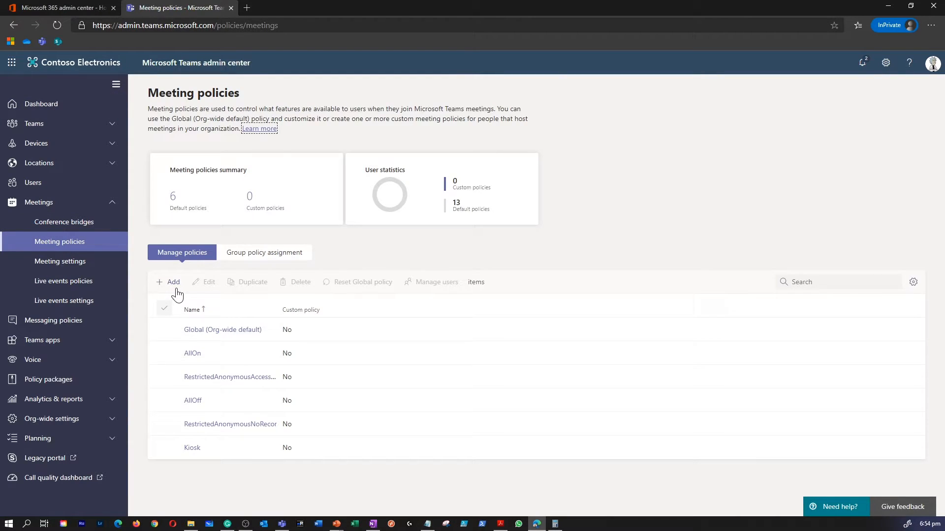
pyautogui.click(169, 282)
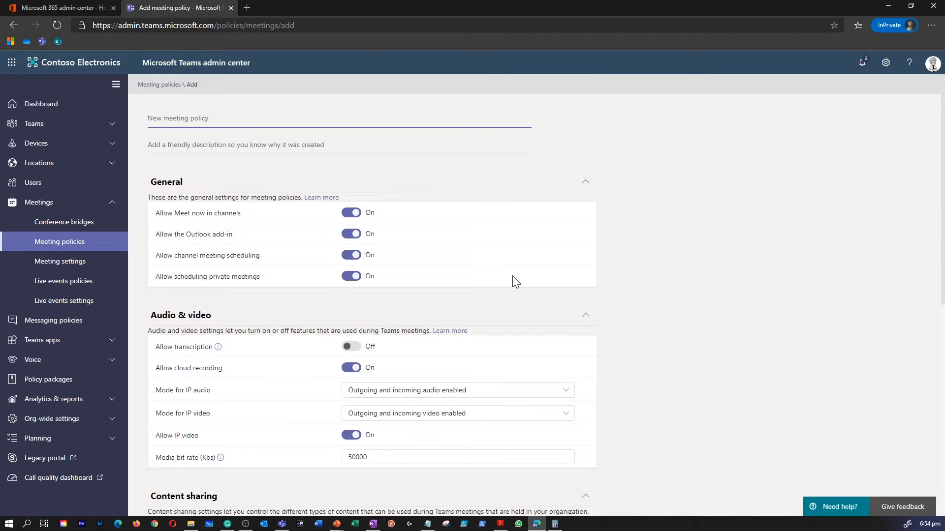
pyautogui.scroll(-3)
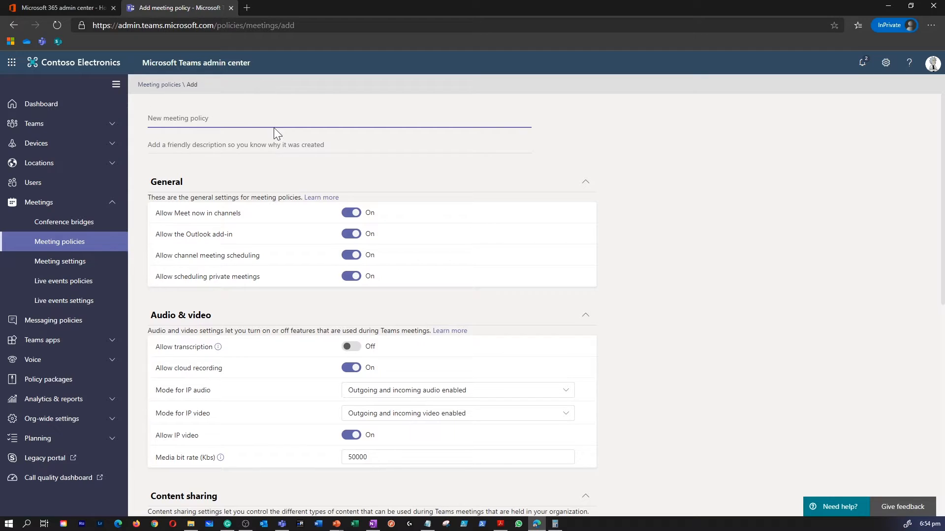
pyautogui.scroll(-3)
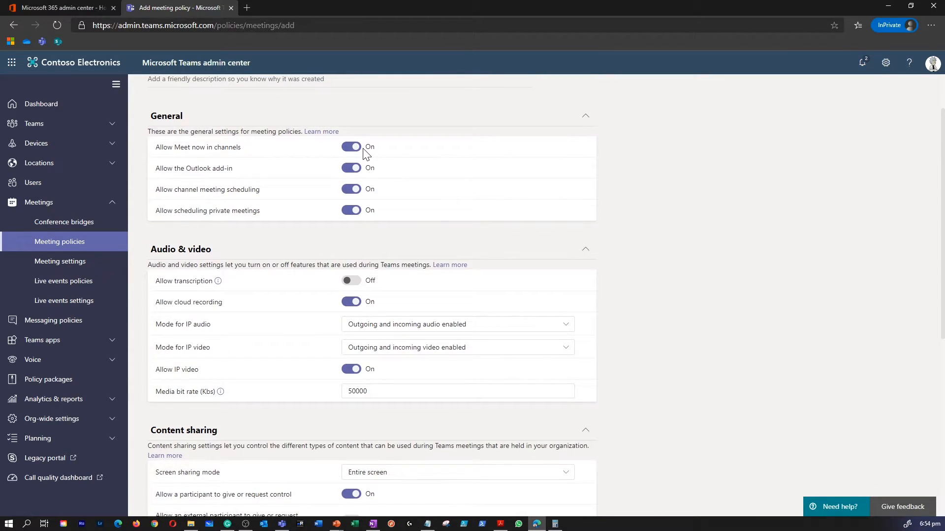
pyautogui.moveTo(324, 207)
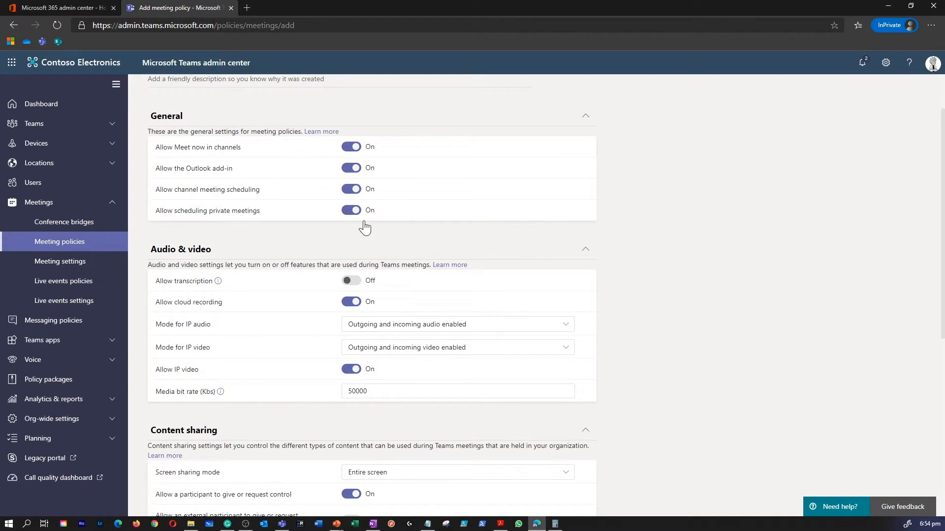
pyautogui.scroll(-3)
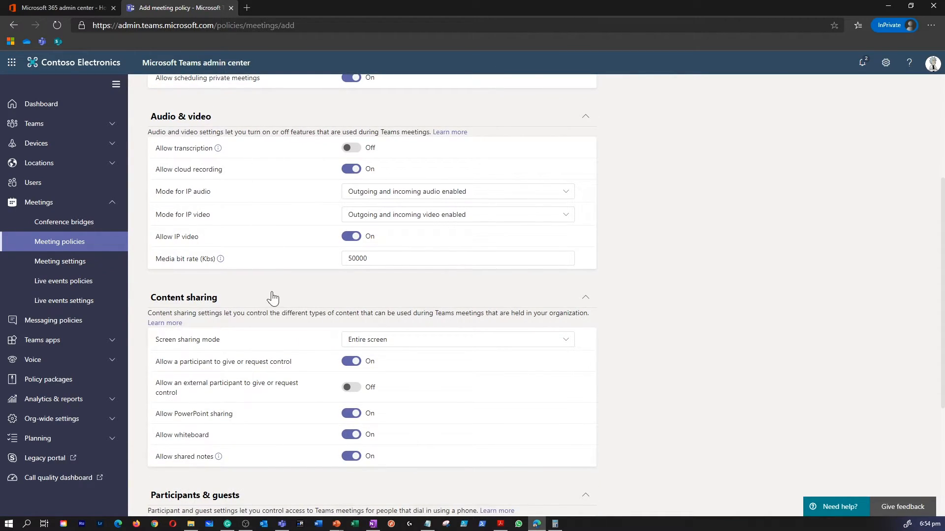
pyautogui.scroll(-3)
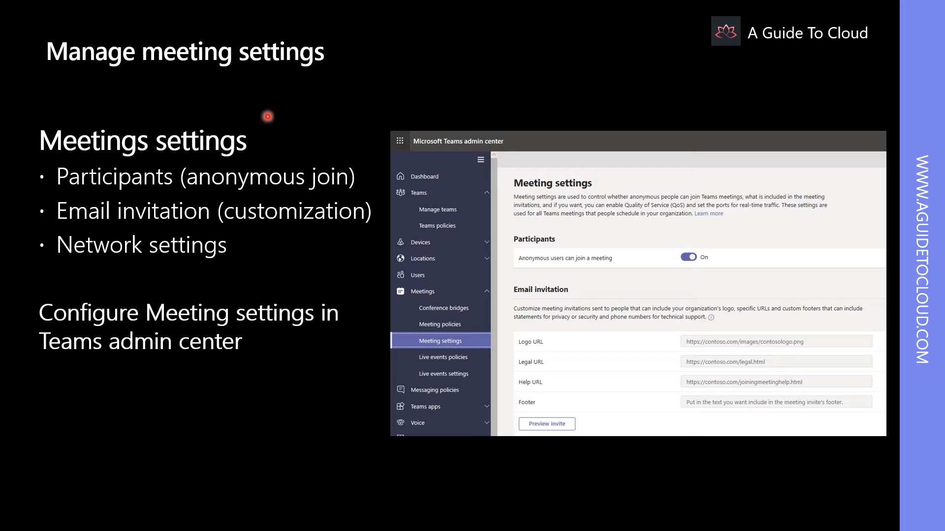
pyautogui.moveTo(255, 308)
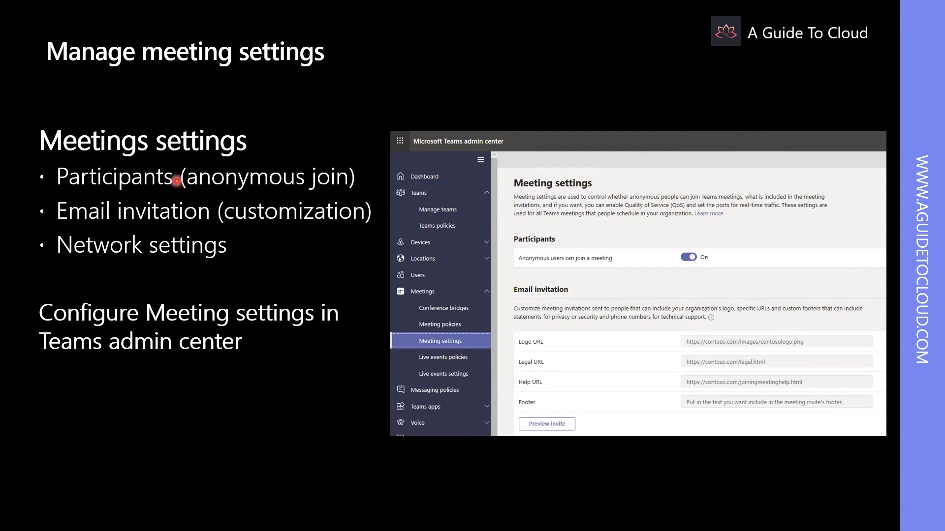
pyautogui.moveTo(211, 231)
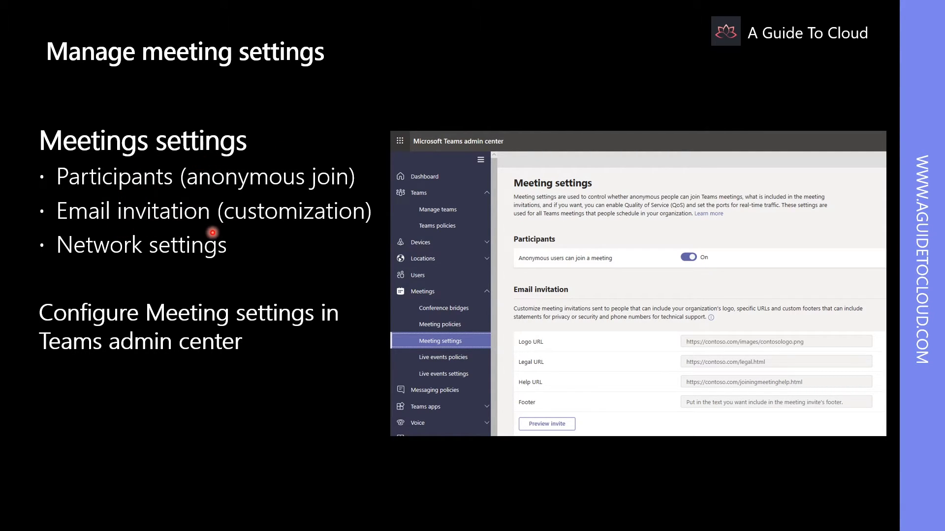
pyautogui.moveTo(301, 269)
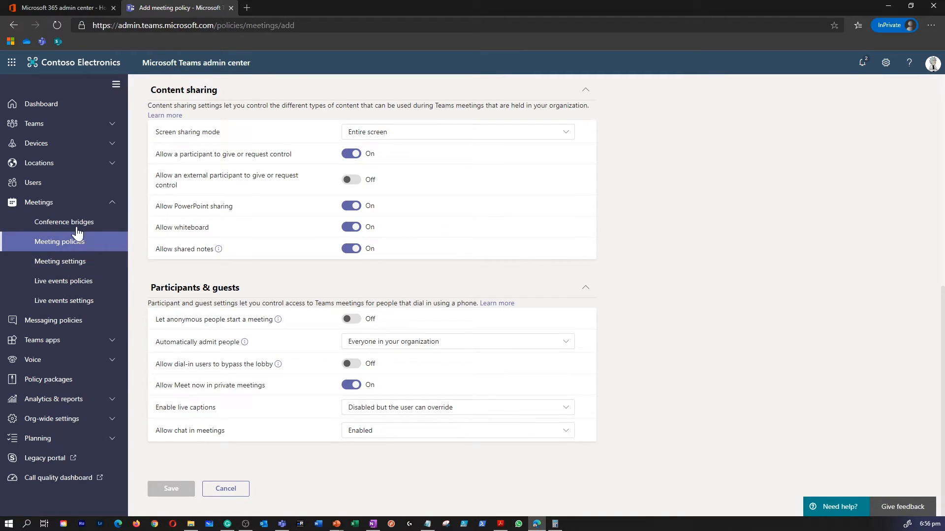
# - Go to Meetings > Meeting settings to view Participants, Email invitation and Network options
pyautogui.click(59, 260)
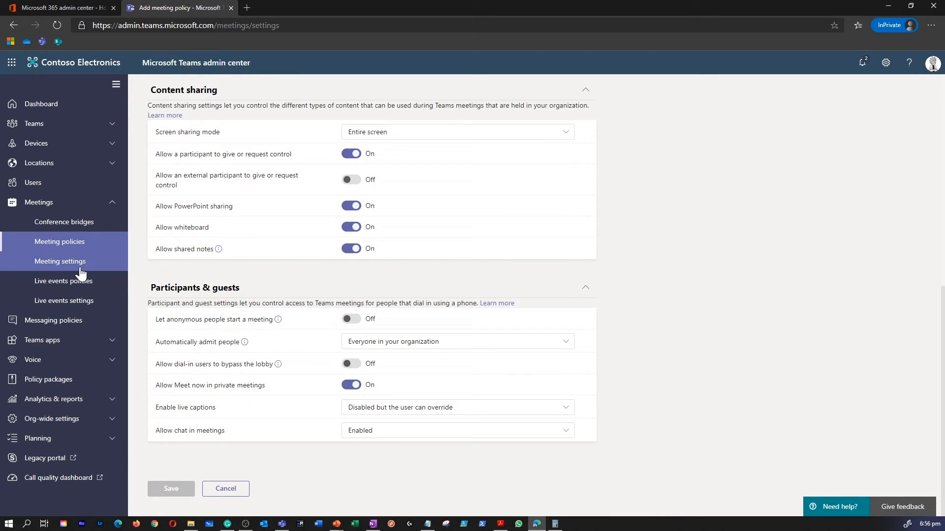
pyautogui.click(60, 261)
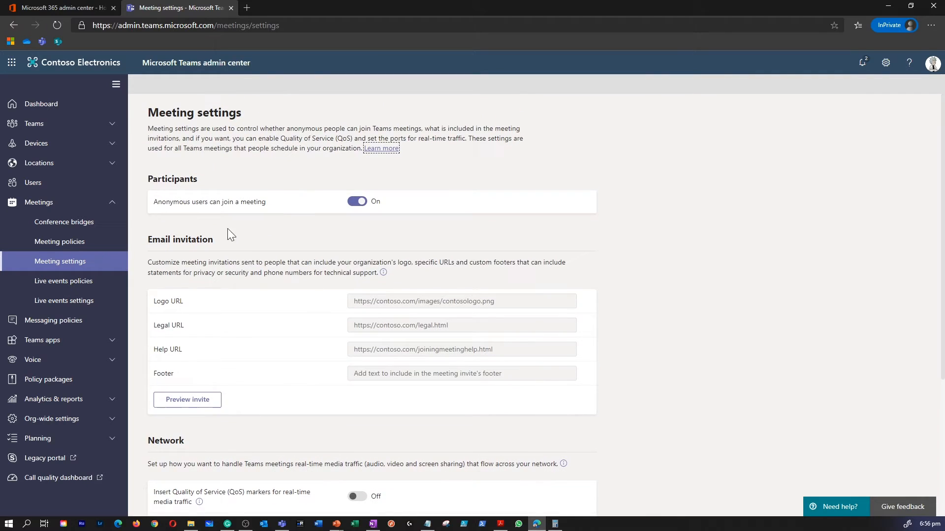
pyautogui.moveTo(213, 224)
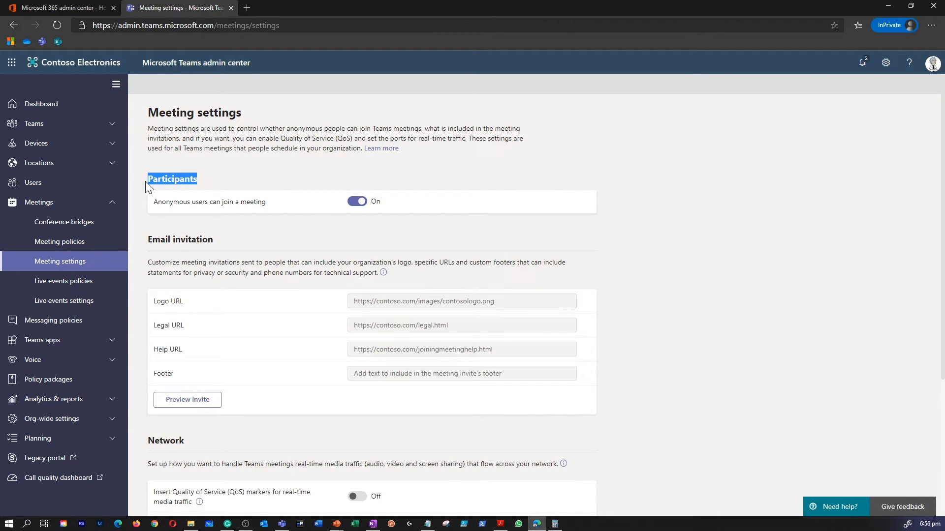
pyautogui.scroll(-3)
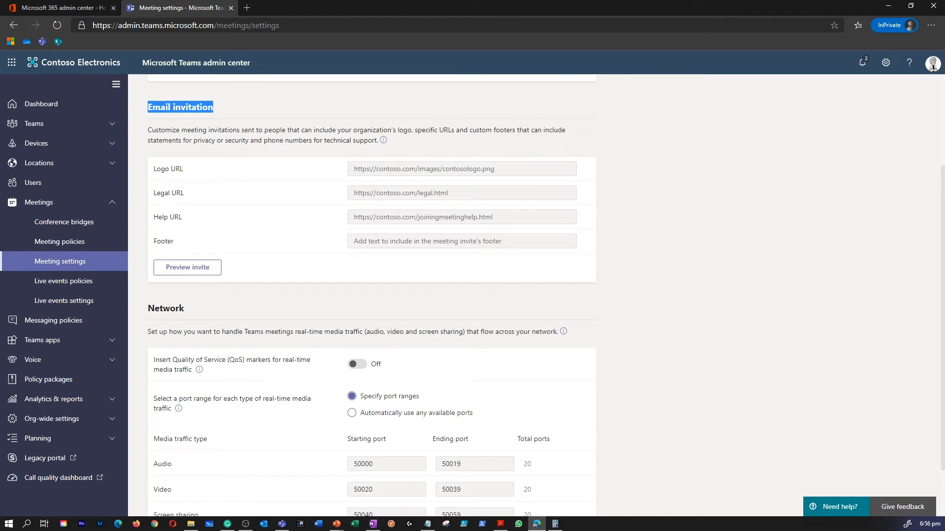
pyautogui.scroll(-3)
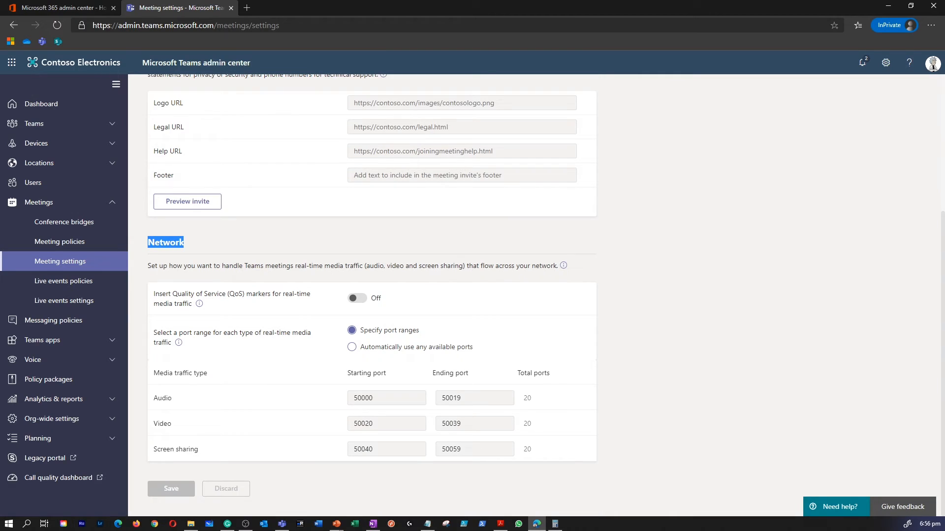